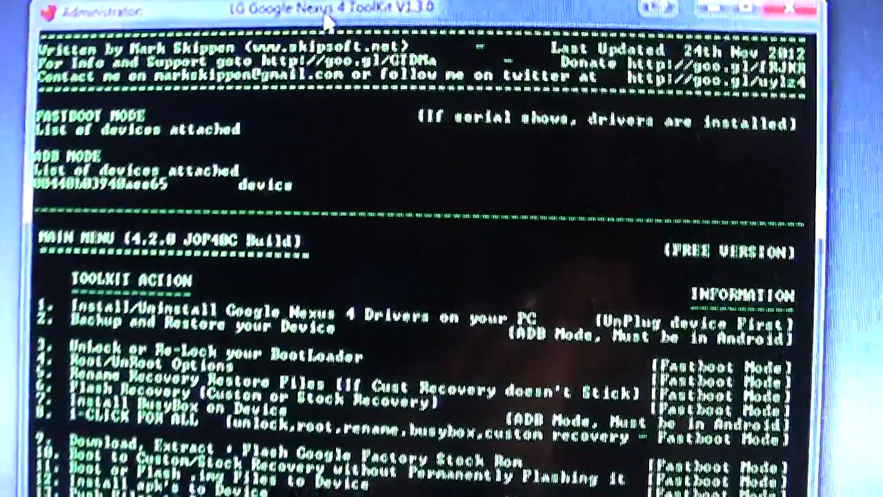
Step: Move and scroll the Google Nexus 4 ToolKit window to view its ADB menu options
left_click_drag(325, 14, 338, 38)
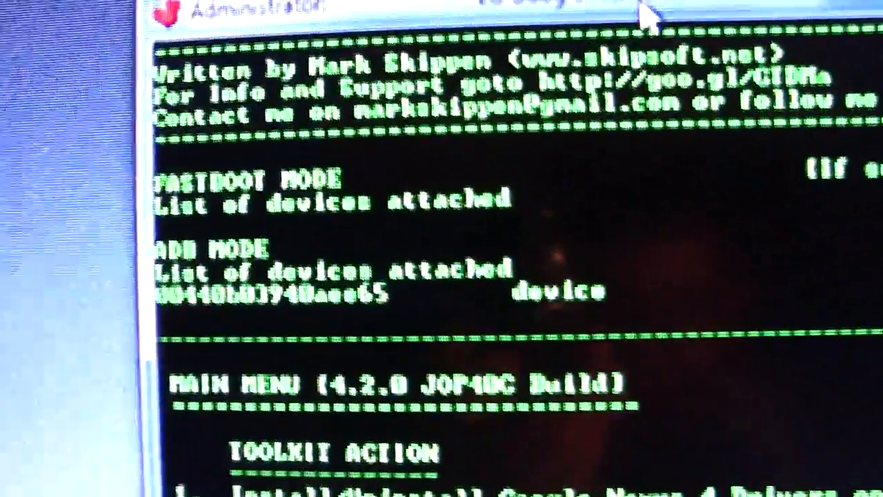
scroll("down", 3)
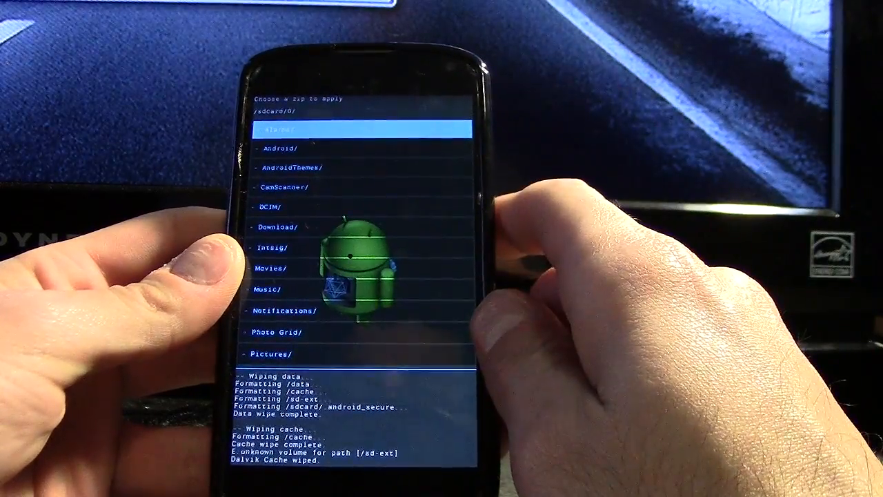
Step: Scroll the ClockworkMod Recovery menu toward 'install zip from sdcard'
scroll("down", 3)
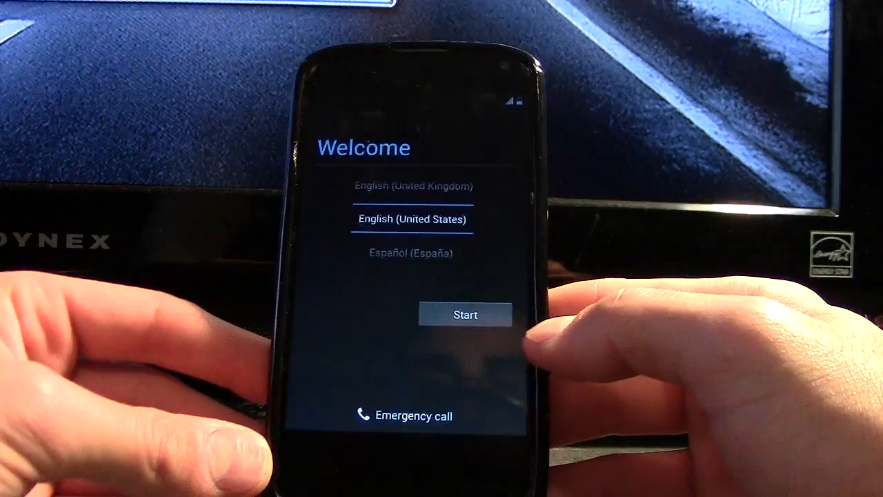
Step: Start the CyanogenMod setup wizard and skip the Wi-Fi network selection
left_click(465, 313)
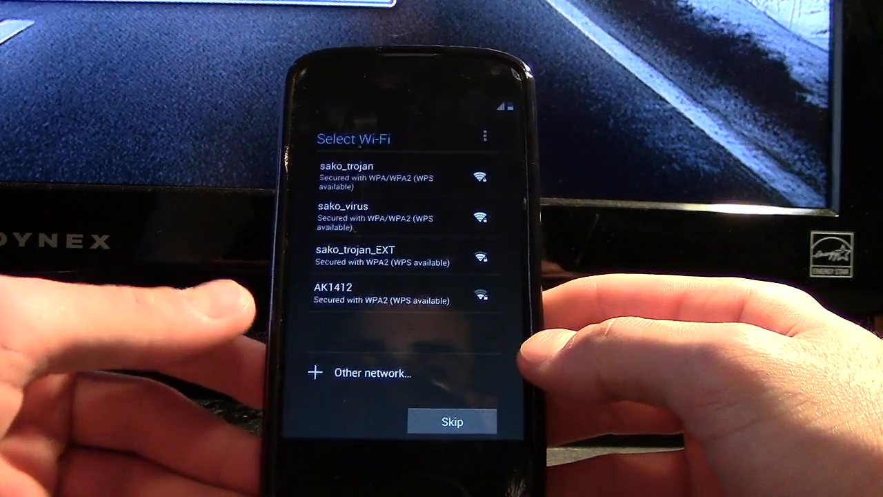
left_click(347, 176)
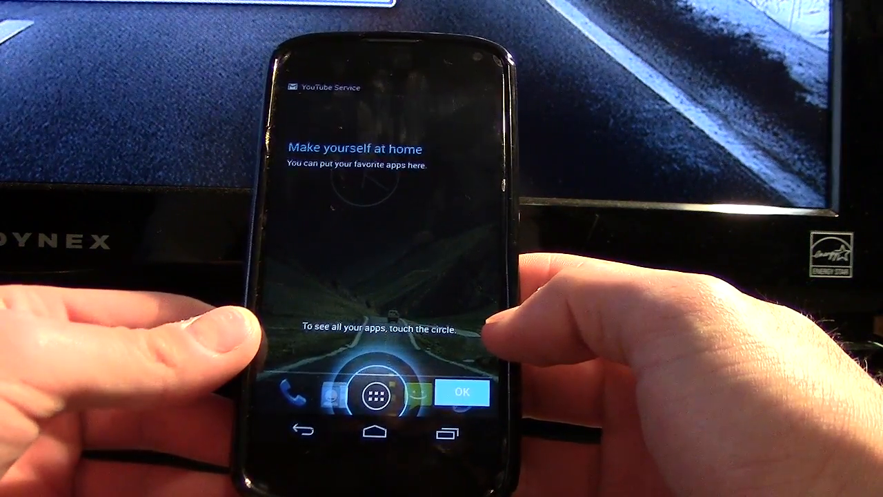
Step: Dismiss the home tip and scroll to About phone showing CyanogenMod 10.1-20130113-NIGHTLY-mako
left_click(462, 391)
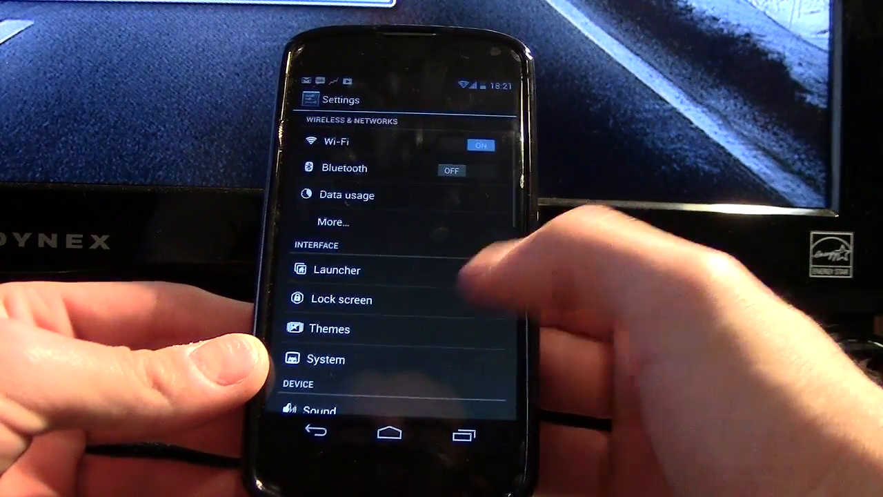
scroll("down", 3)
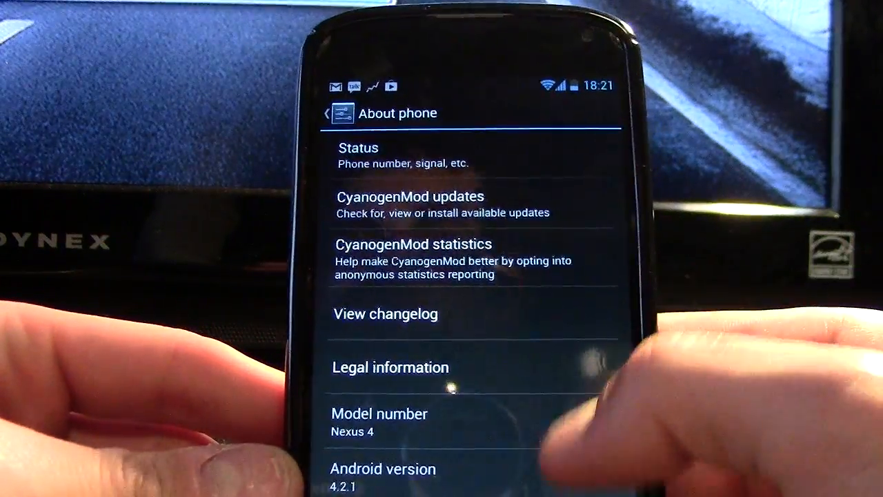
scroll("down", 3)
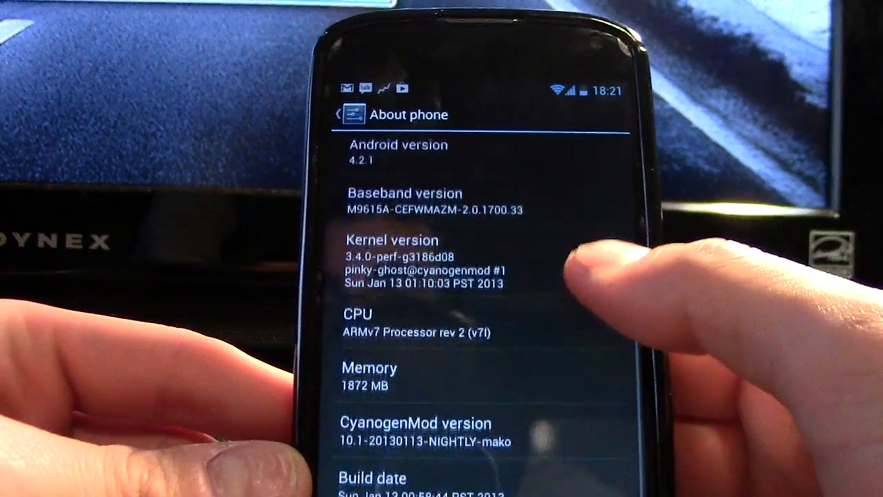
scroll("down", 3)
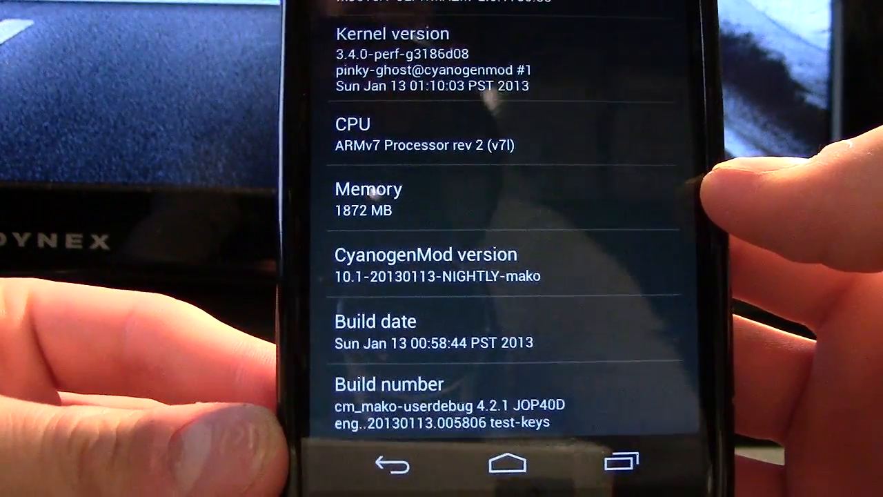
scroll("down", 3)
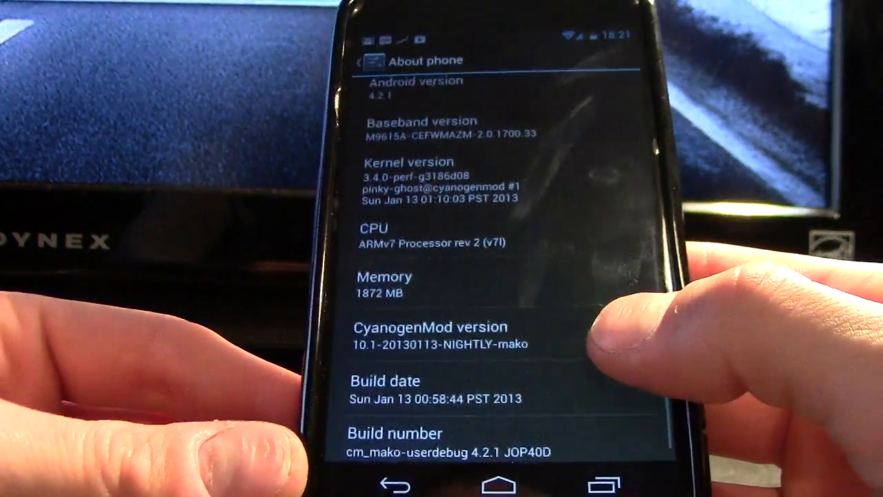